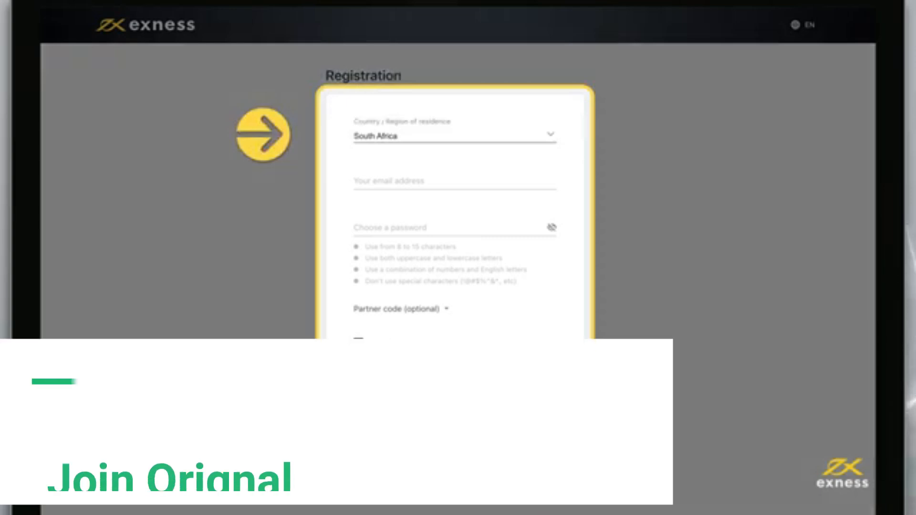
left_click(358, 343)
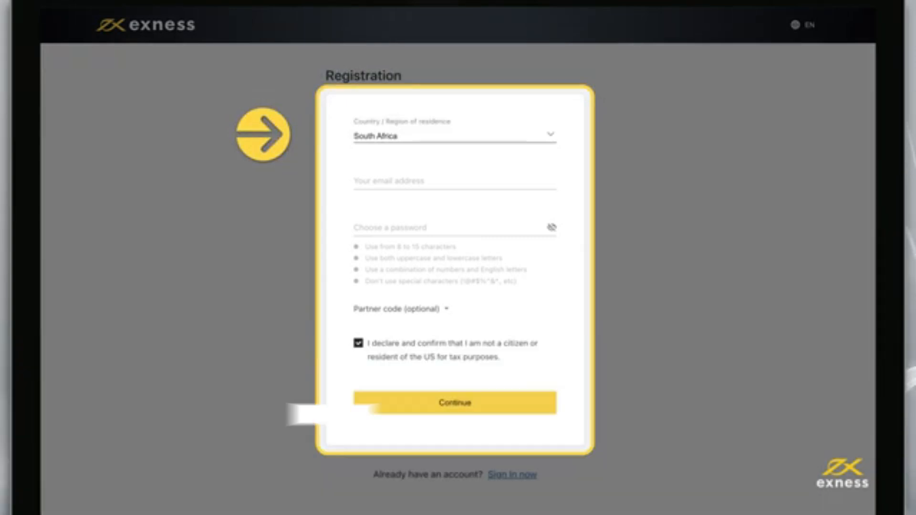
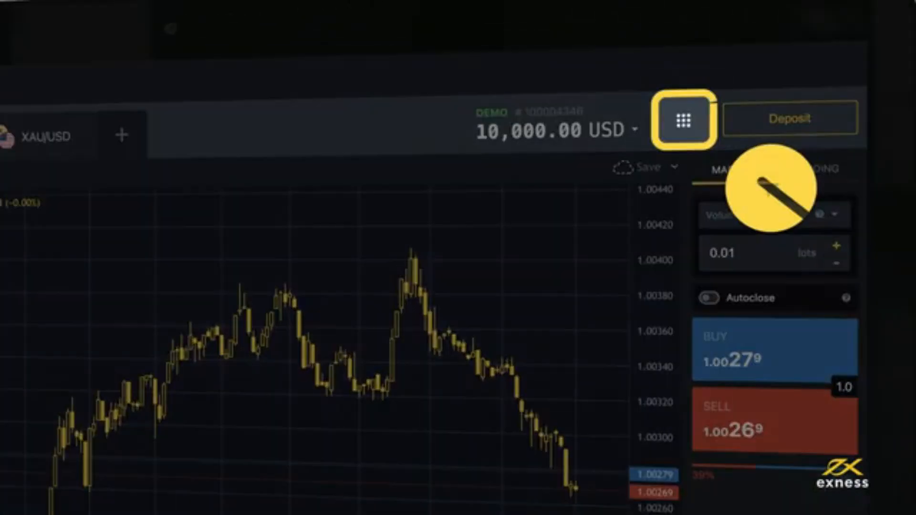
Switch from the web terminal to the Traders Area via the Exness apps menu
left_click(683, 120)
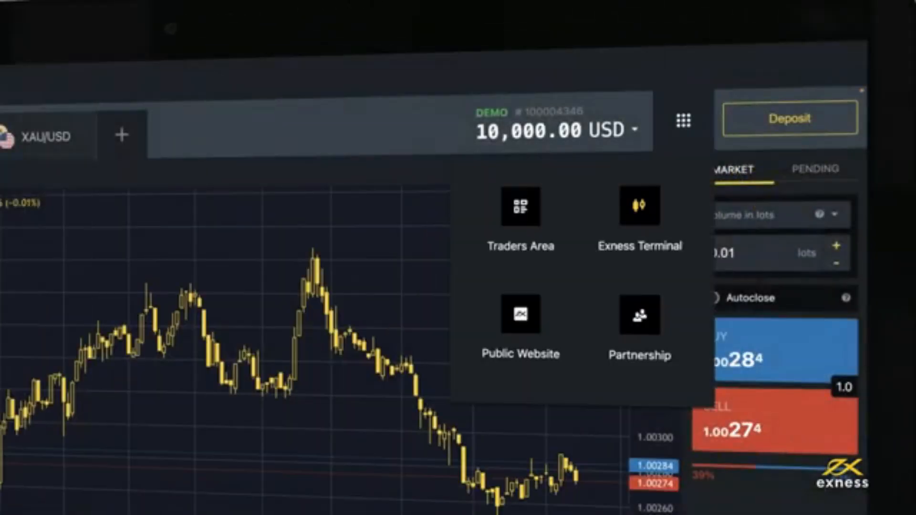
left_click(520, 219)
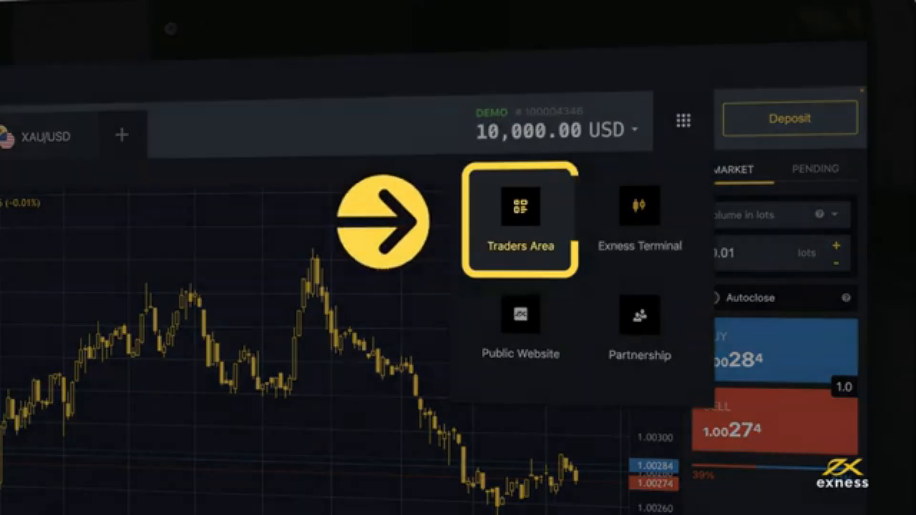
left_click(519, 219)
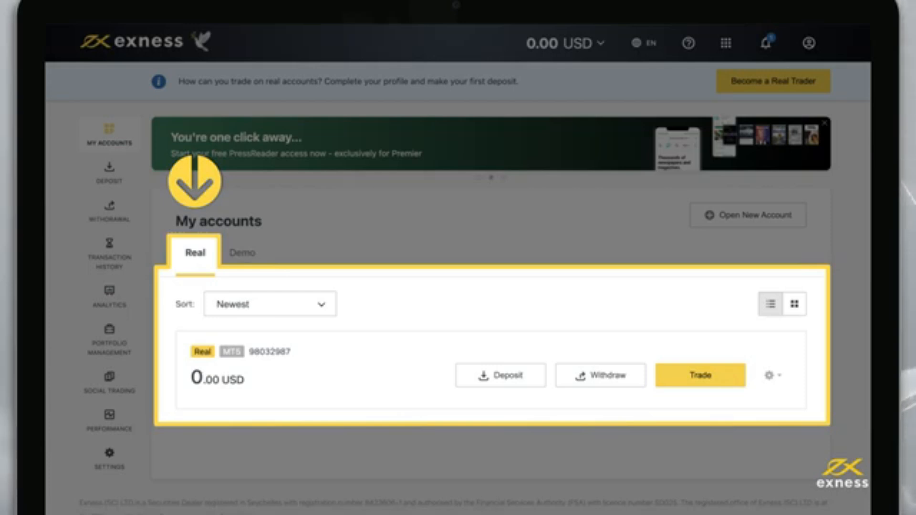
View the 10,000 USD MT5 demo account under Demo, then start a new account
left_click(240, 253)
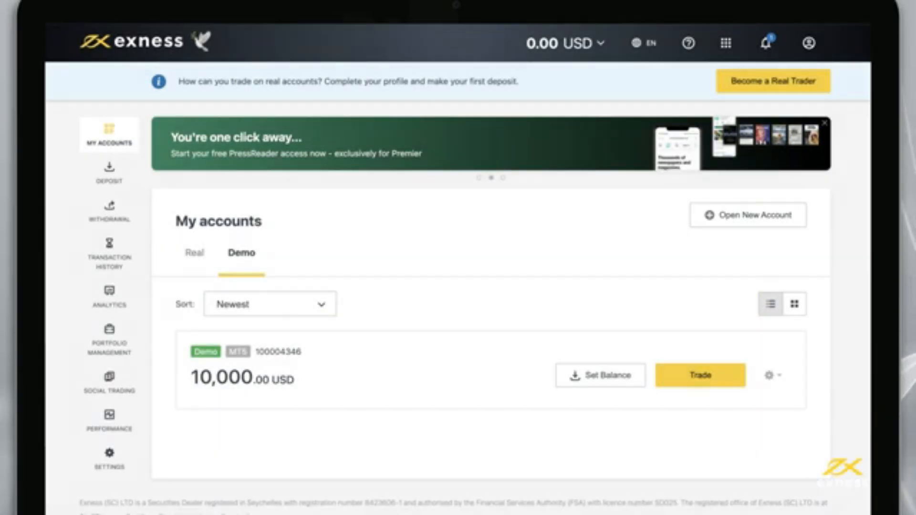
left_click(748, 216)
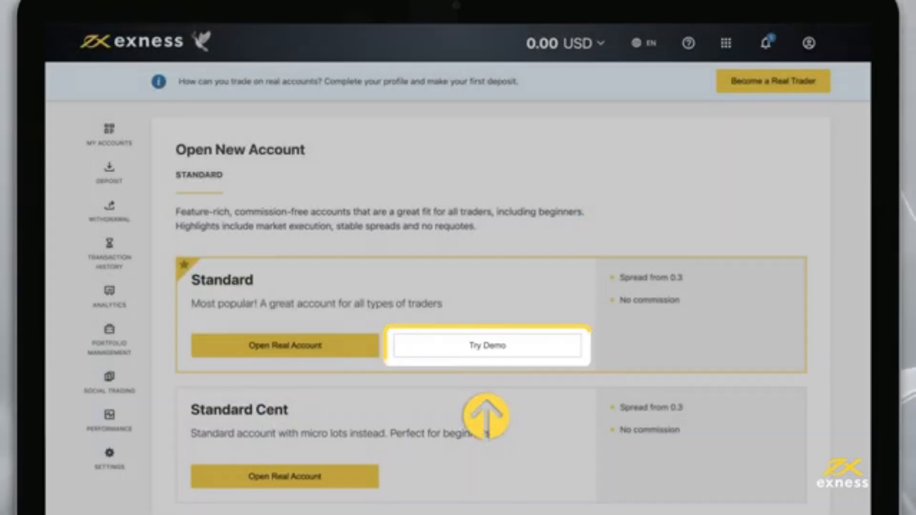
Choose the Standard account type to open its setup form
left_click(284, 345)
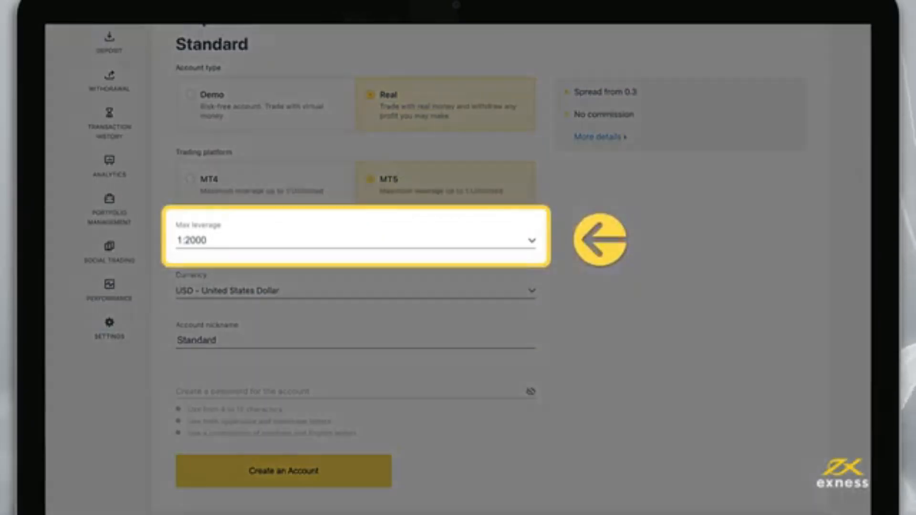
Pick the 1:2000 maximum leverage and USD account currency
left_click(354, 291)
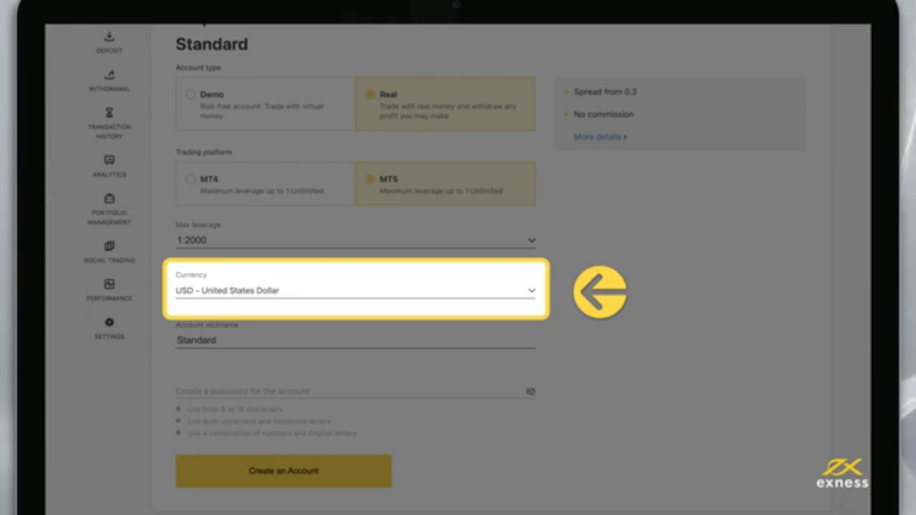
left_click(355, 340)
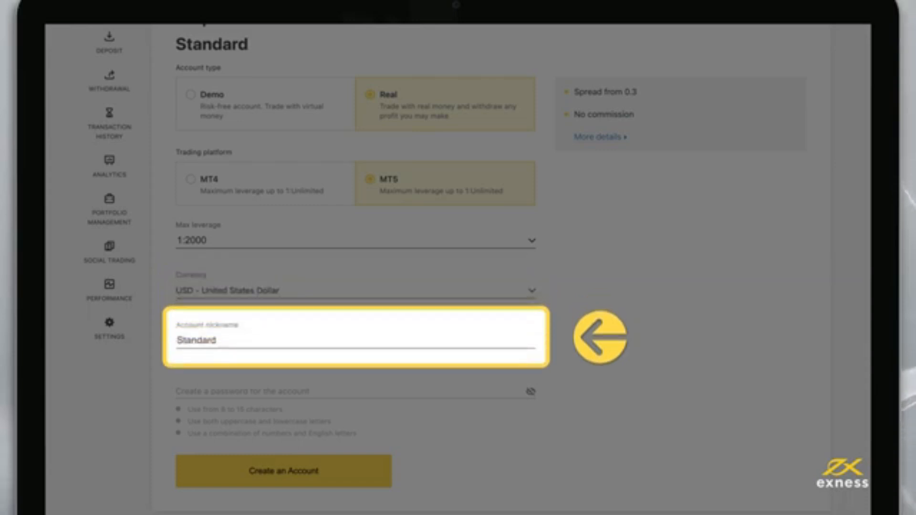